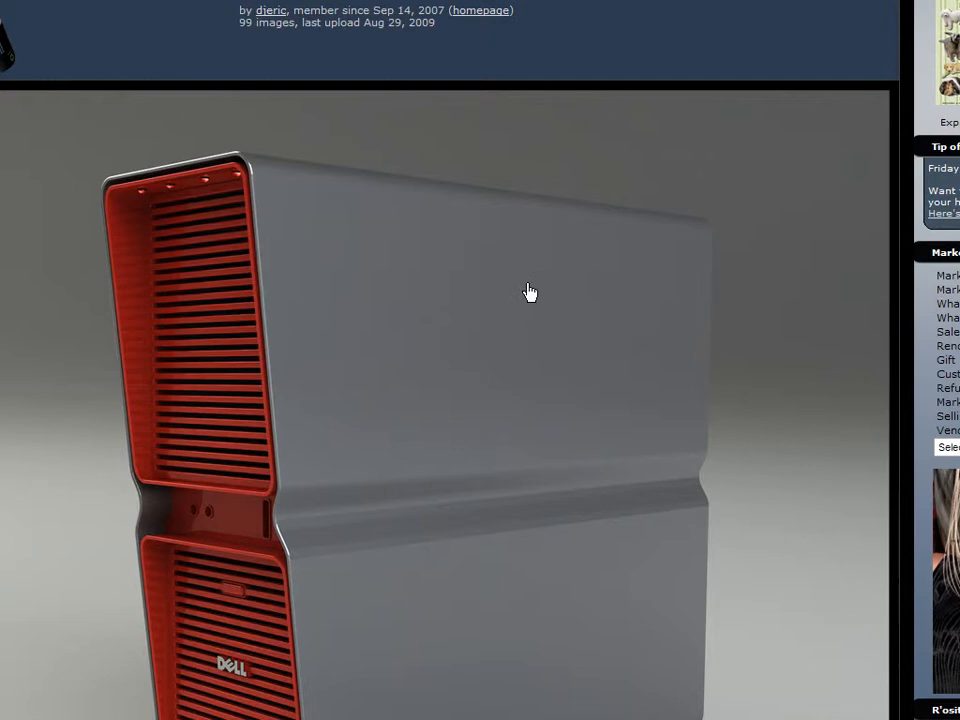
{"action": "mouse_move", "coordinate": [262, 45]}
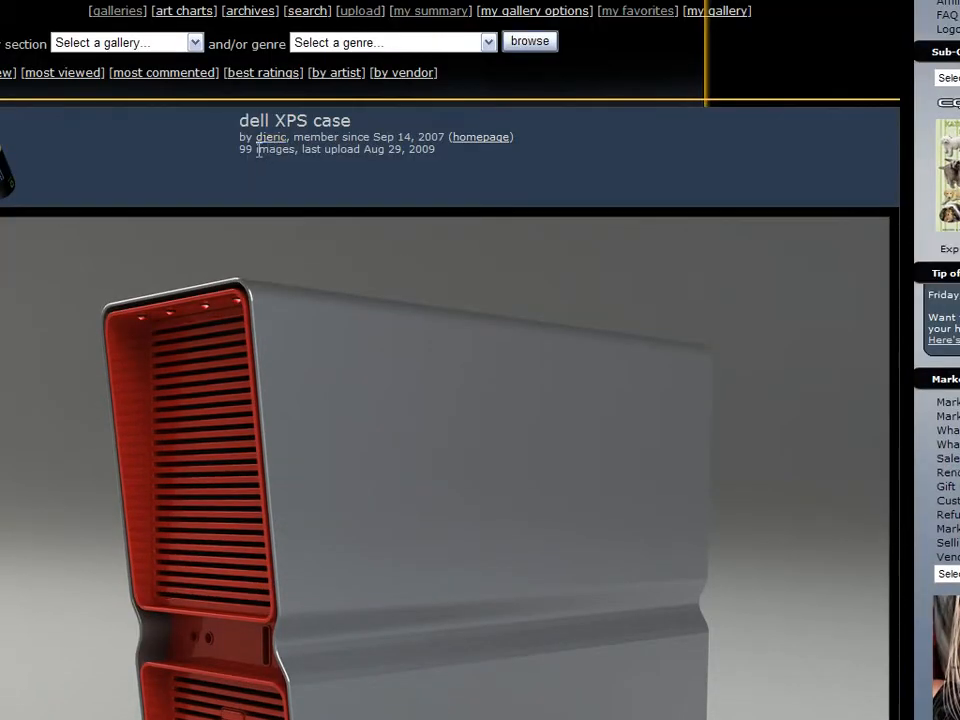
Set the cube's length to 450 with 41 height segments and extra length segments
{"action": "scroll", "scroll_direction": "down", "scroll_amount": 3}
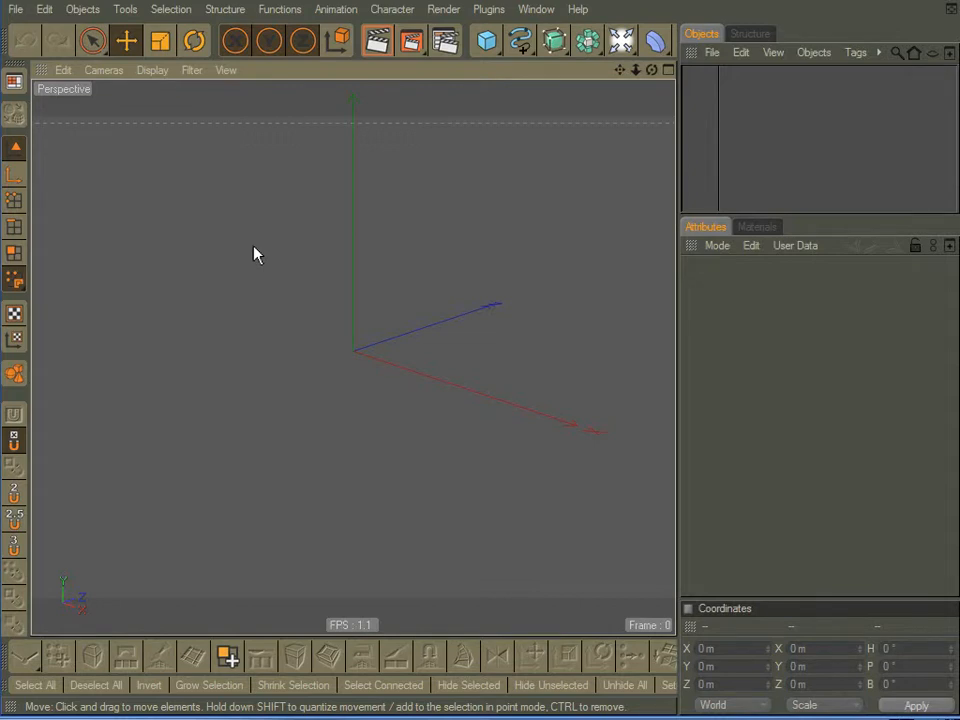
{"action": "mouse_move", "coordinate": [241, 345]}
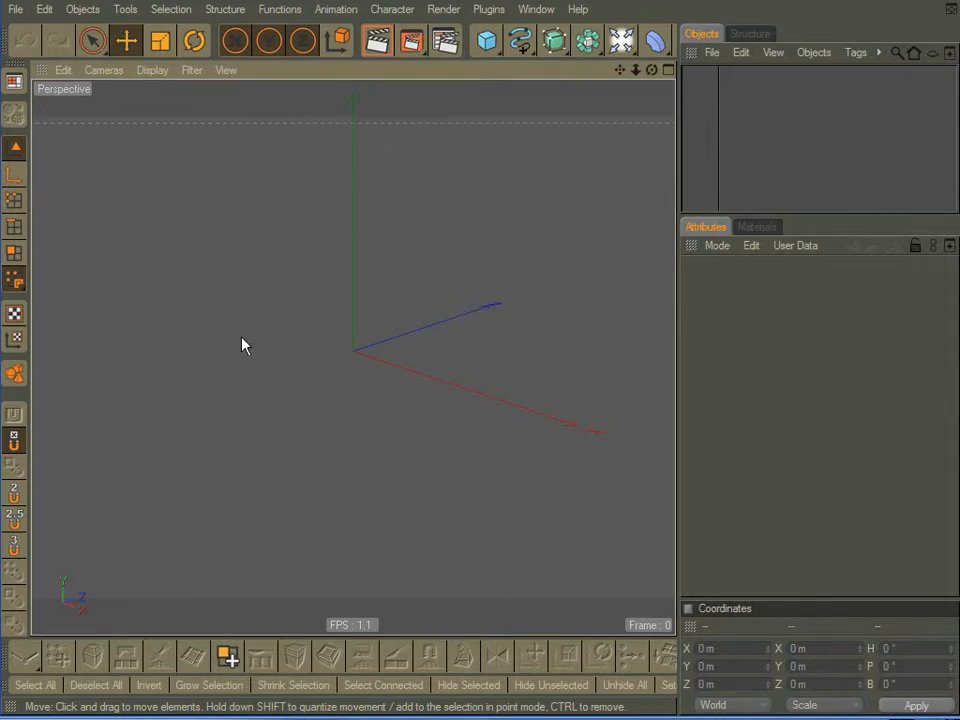
{"action": "mouse_move", "coordinate": [247, 393]}
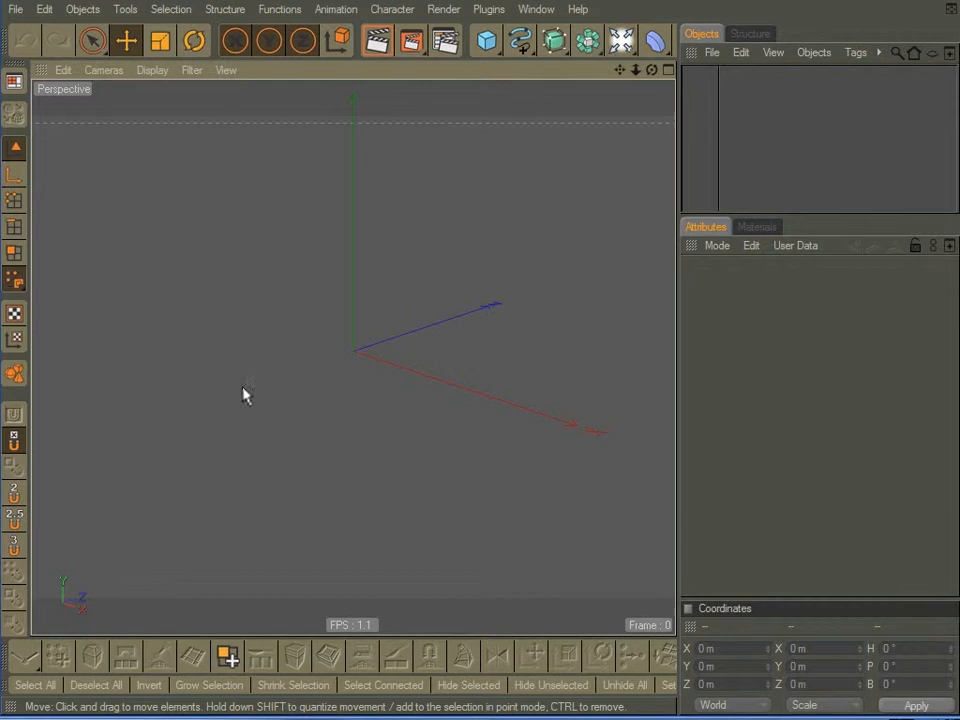
{"action": "mouse_move", "coordinate": [371, 462]}
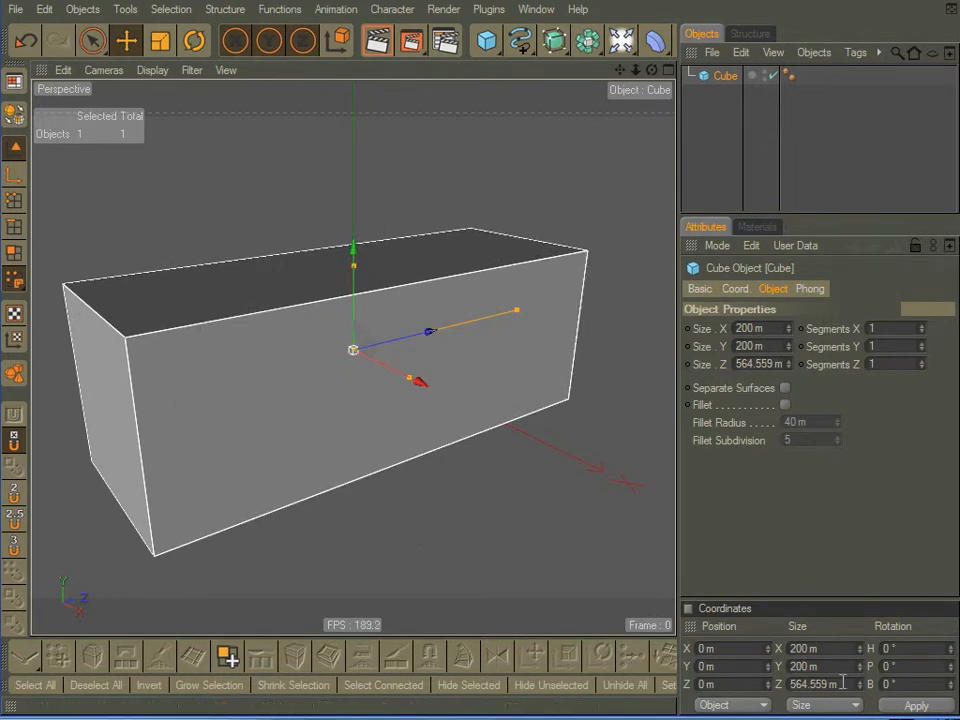
{"action": "left_click", "coordinate": [760, 363]}
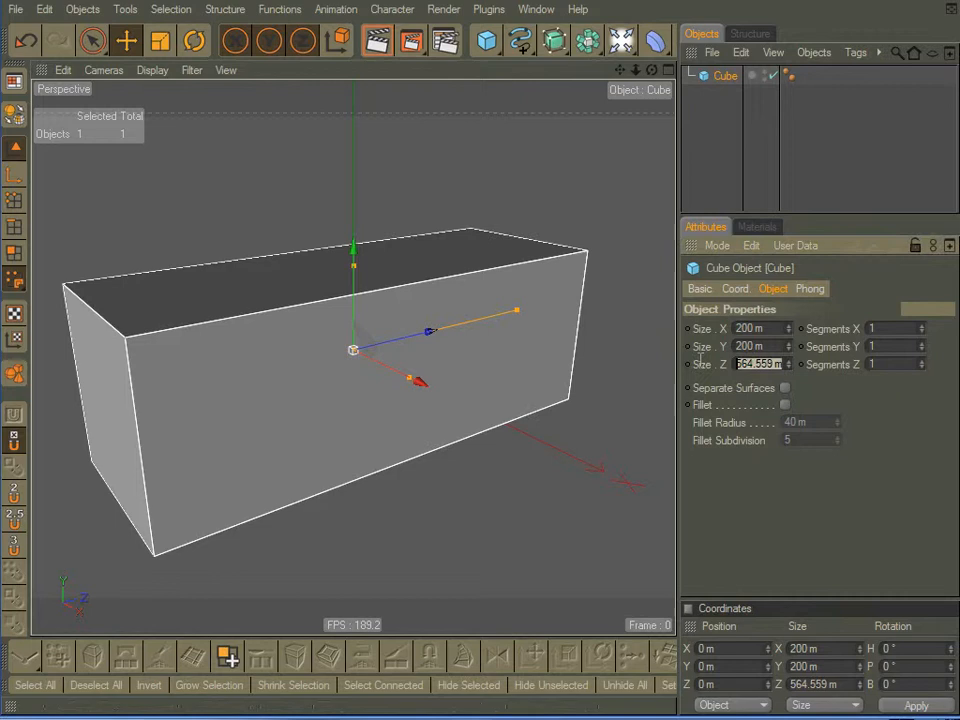
{"action": "type", "text": "450 m"}
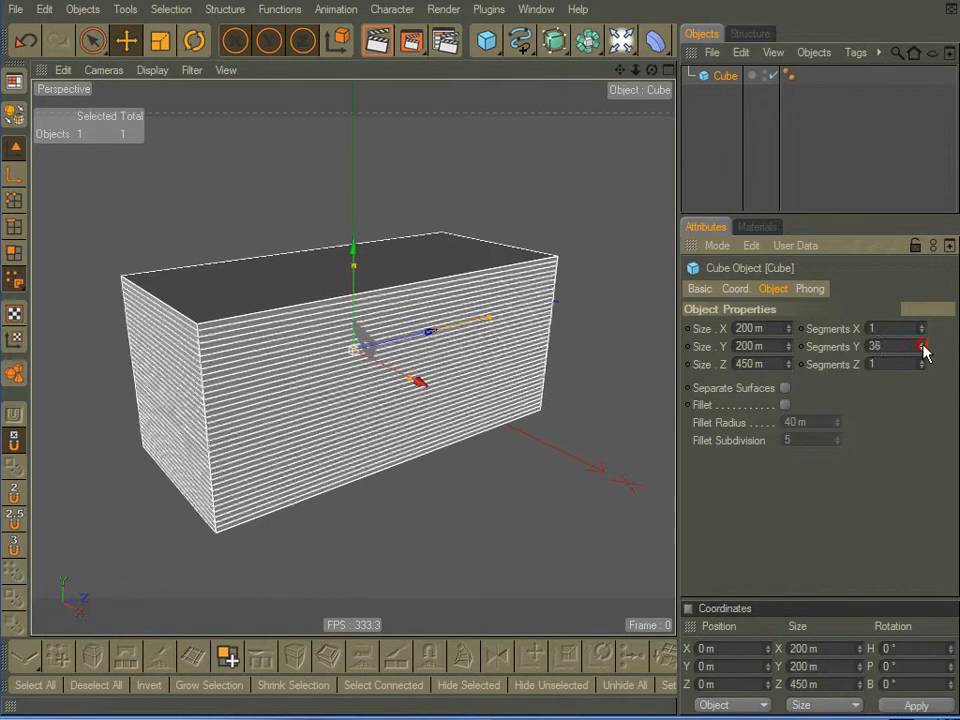
{"action": "left_click_drag", "start_coordinate": [923, 346], "coordinate": [923, 340]}
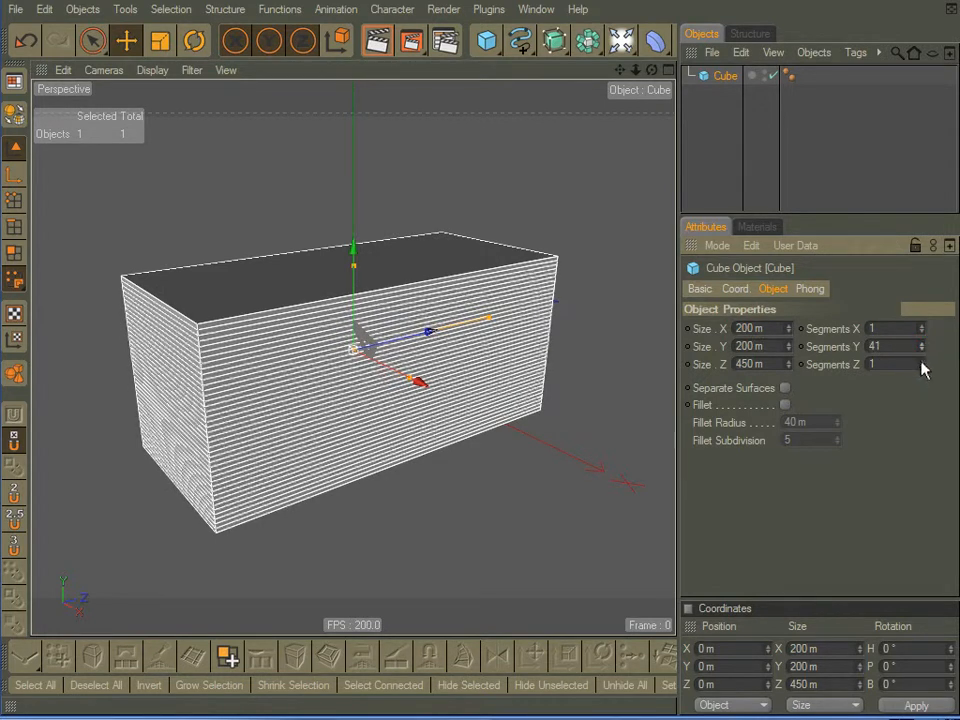
{"action": "left_click", "coordinate": [921, 361]}
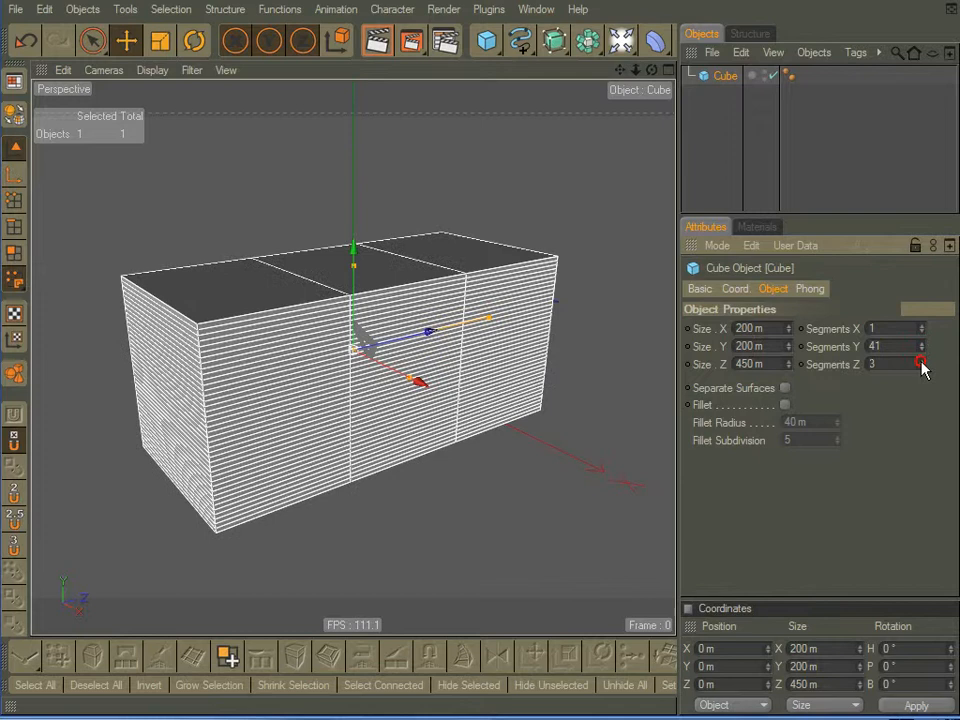
{"action": "left_click", "coordinate": [921, 360]}
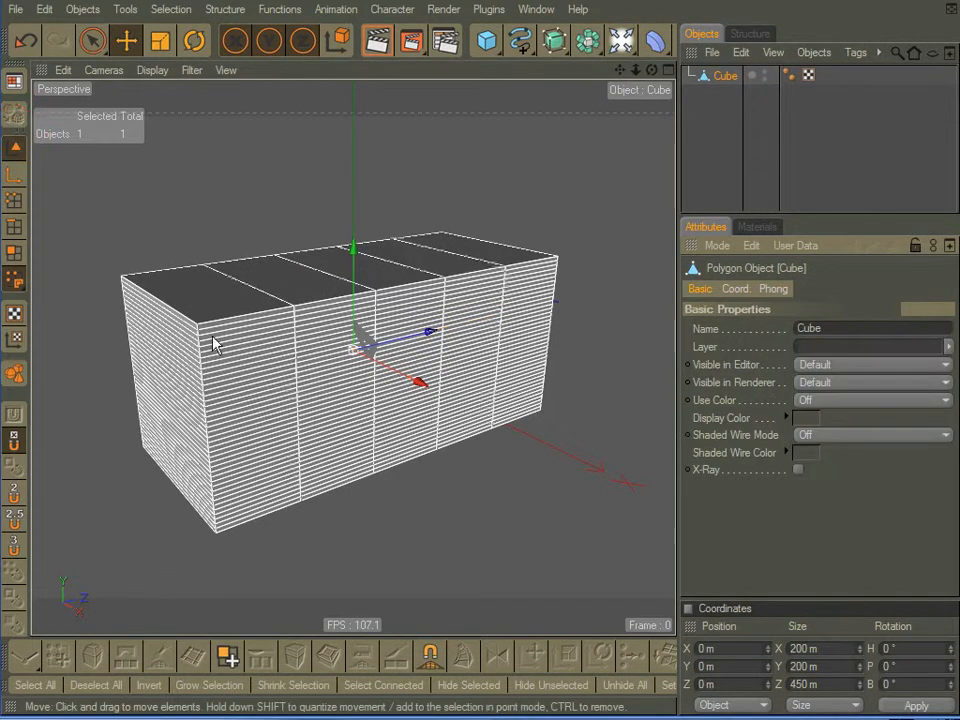
Loop-select two vertical edge loops and scale them outward toward the cube's ends
{"action": "left_click_drag", "start_coordinate": [350, 350], "coordinate": [470, 360]}
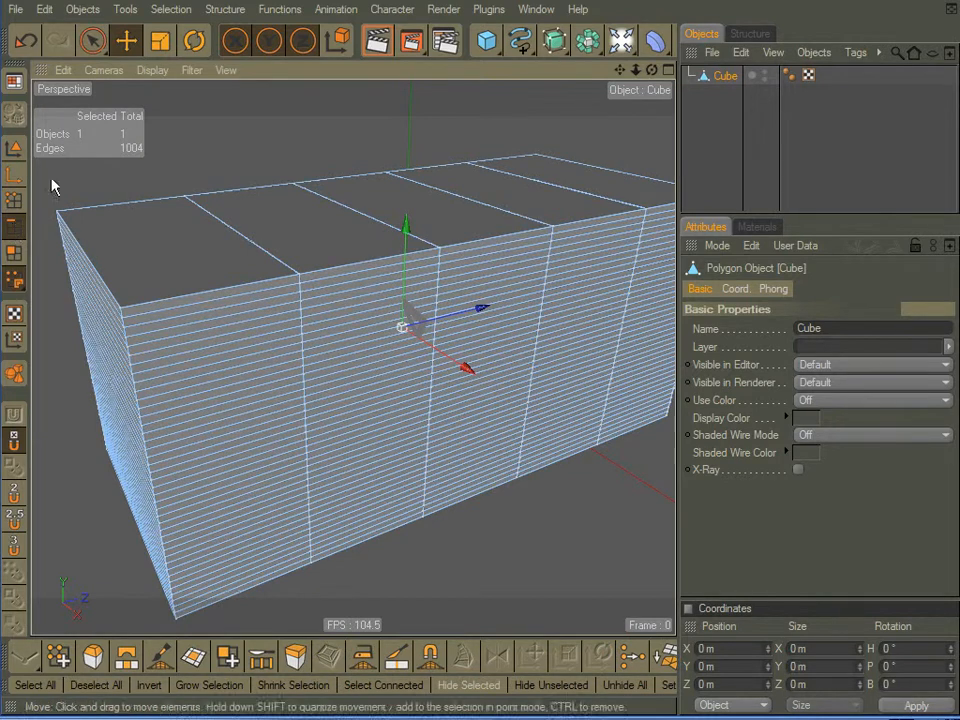
{"action": "left_click", "coordinate": [14, 228]}
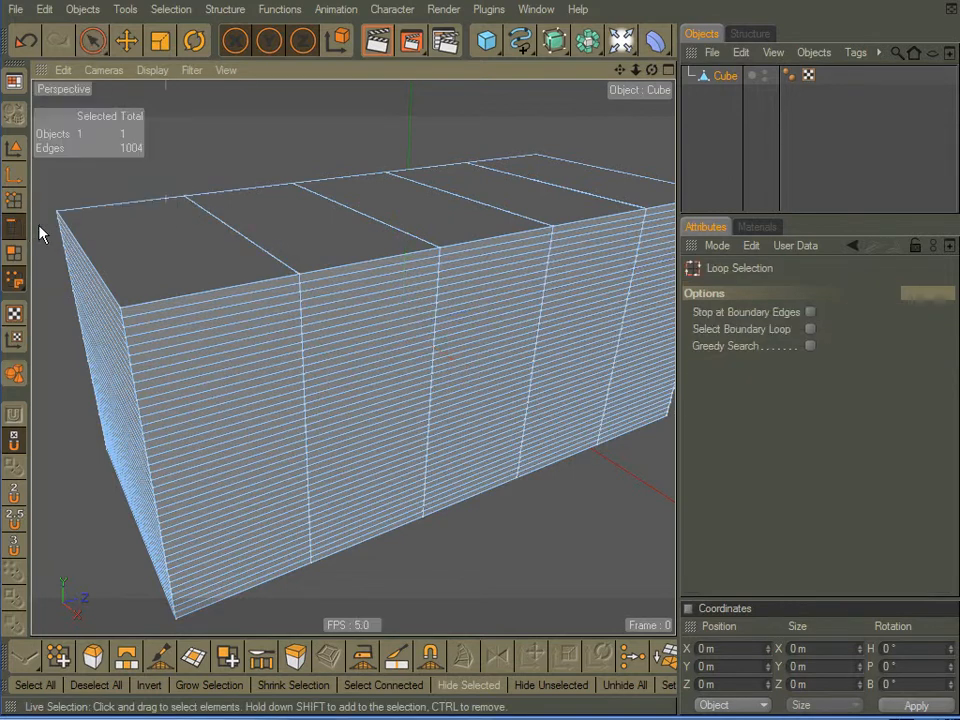
{"action": "left_click", "coordinate": [248, 243]}
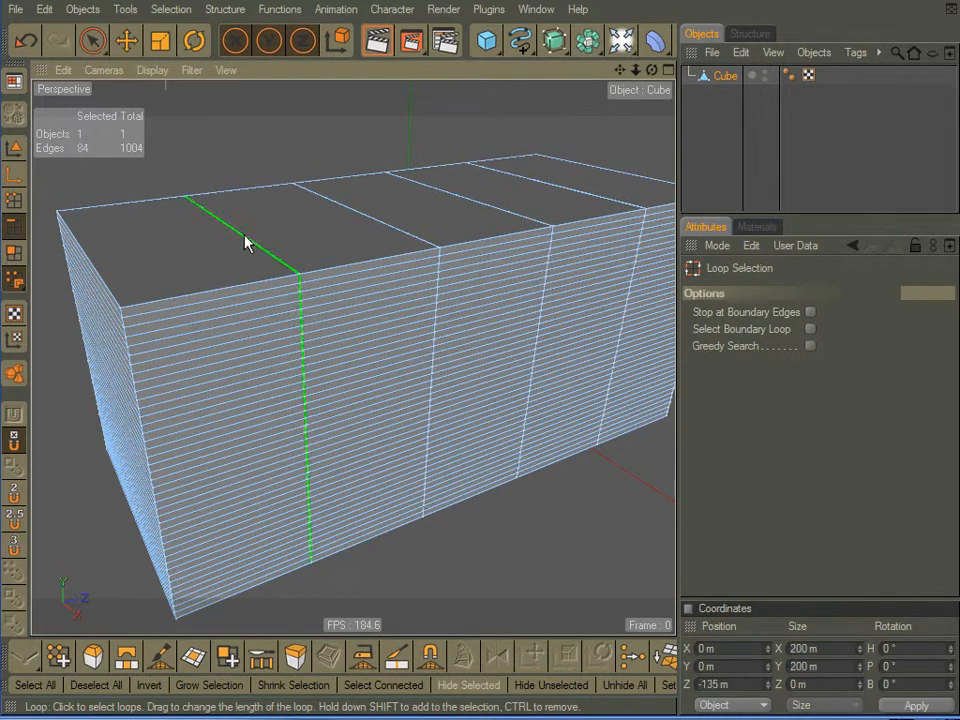
{"action": "mouse_move", "coordinate": [193, 195]}
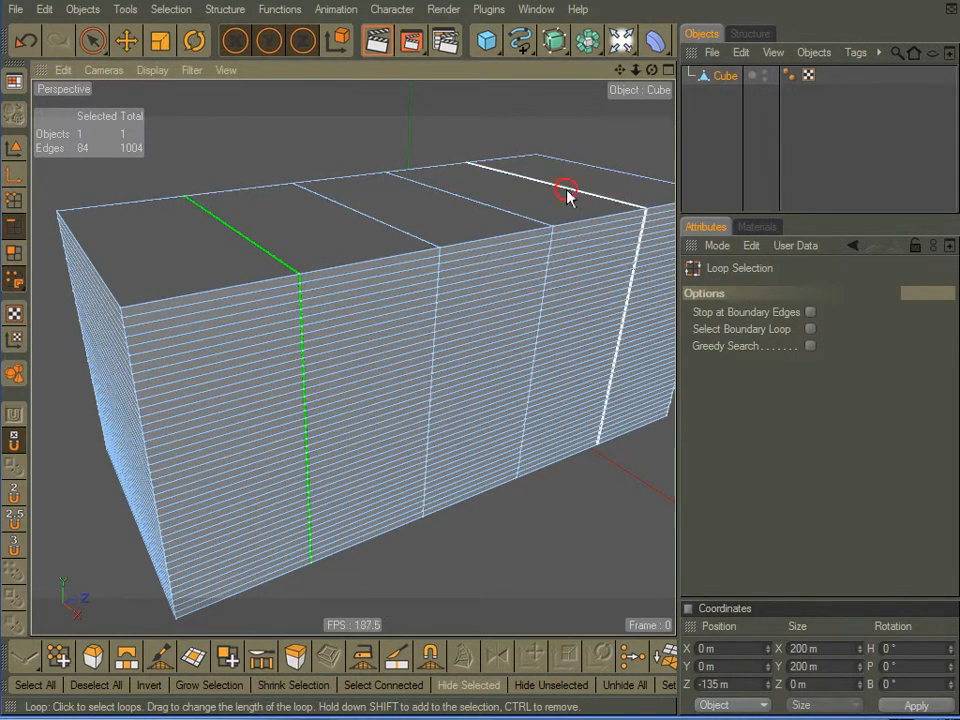
{"action": "left_click", "coordinate": [160, 40]}
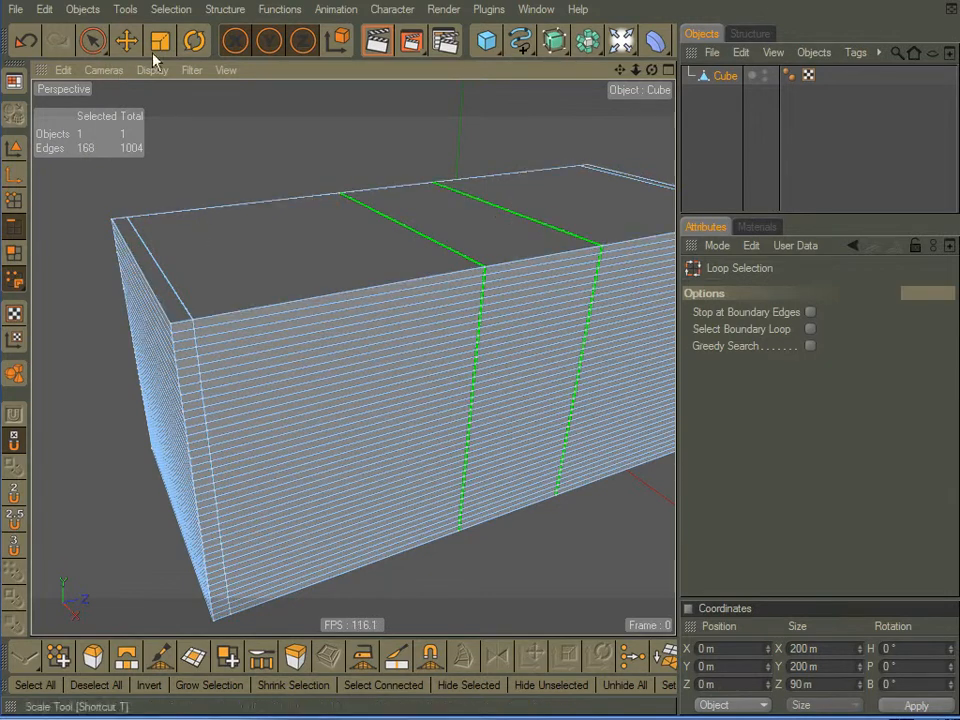
{"action": "left_click", "coordinate": [160, 40]}
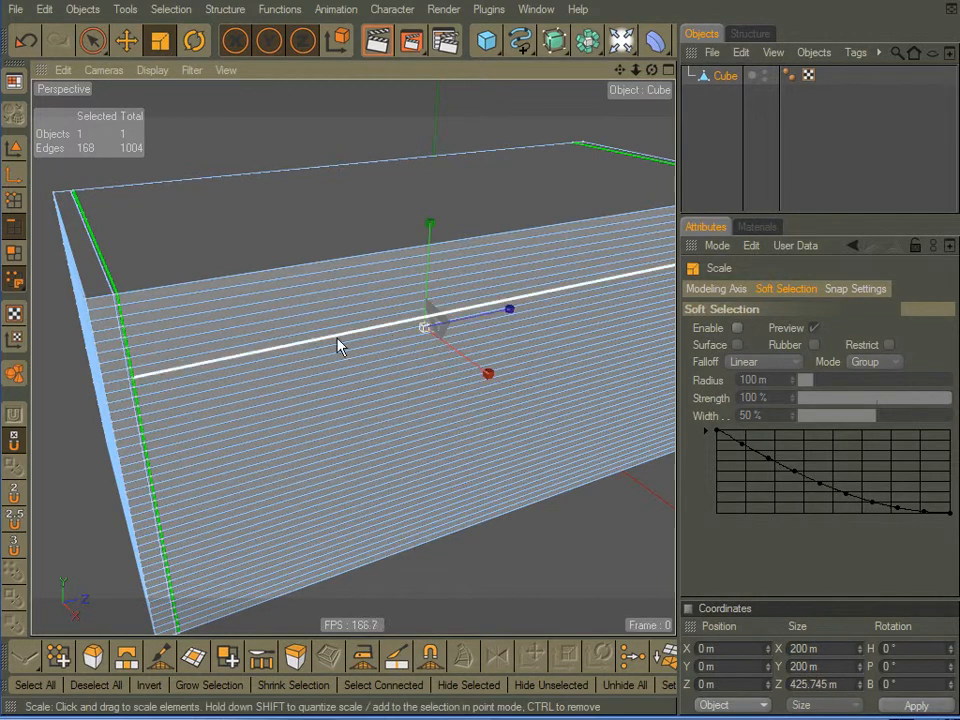
{"action": "left_click_drag", "start_coordinate": [340, 345], "coordinate": [435, 358]}
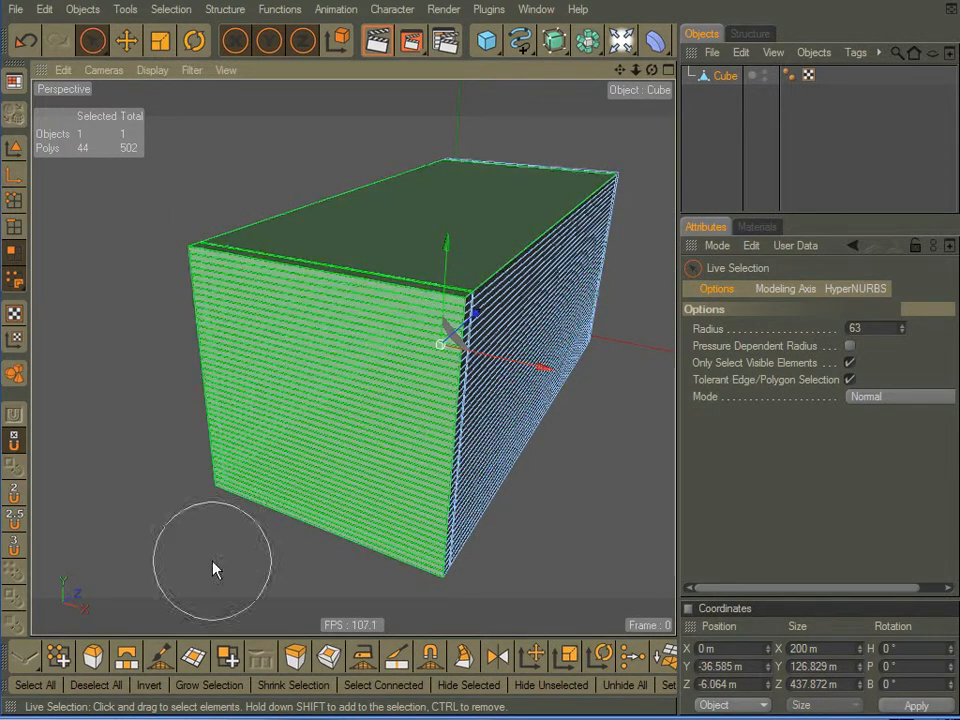
{"action": "mouse_move", "coordinate": [247, 457]}
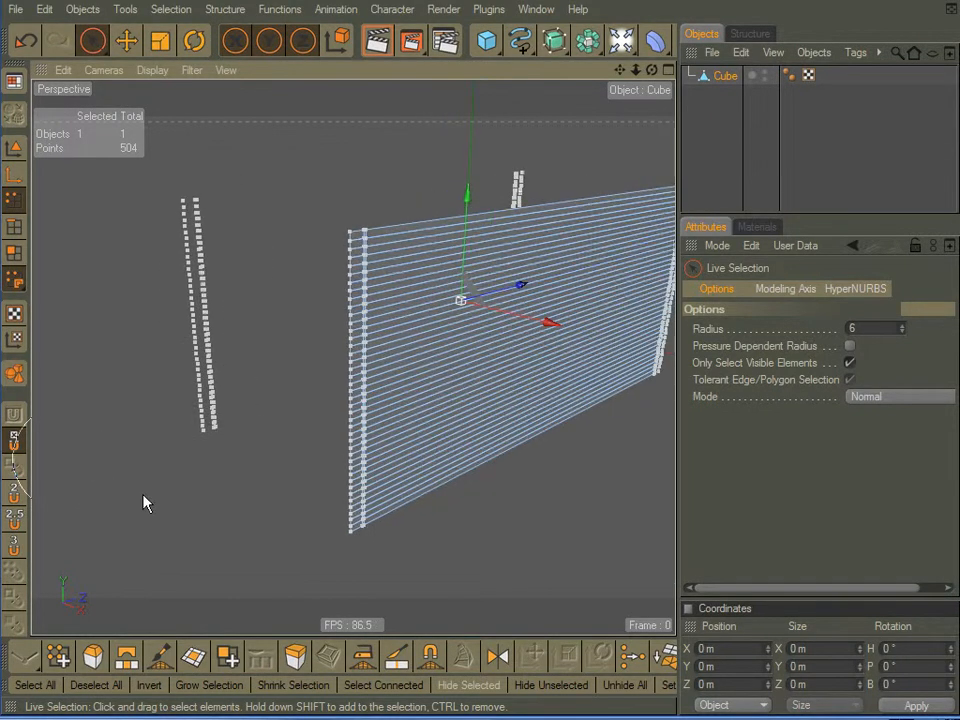
Optimize the mesh to remove the leftover loose points, leaving 270 points
{"action": "right_click", "coordinate": [145, 500]}
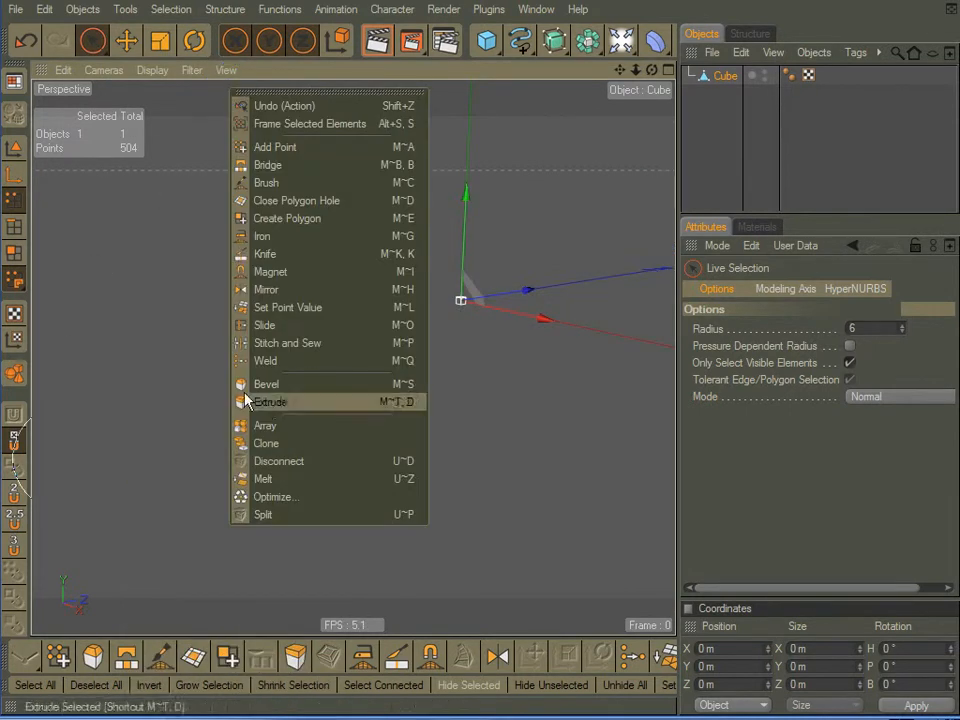
{"action": "left_click", "coordinate": [275, 497]}
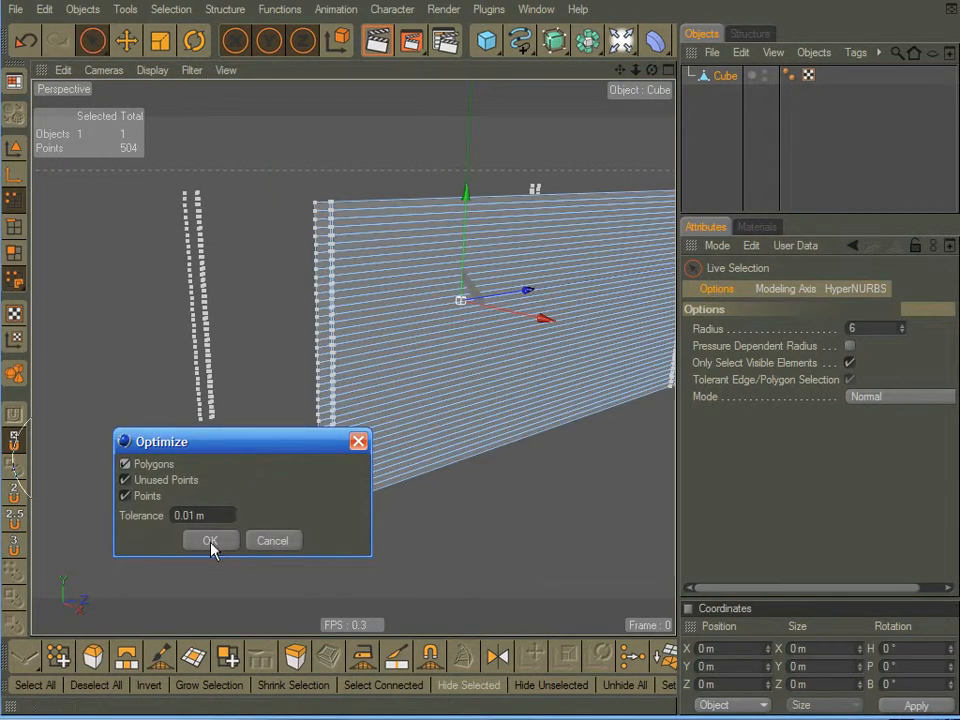
{"action": "left_click", "coordinate": [210, 540]}
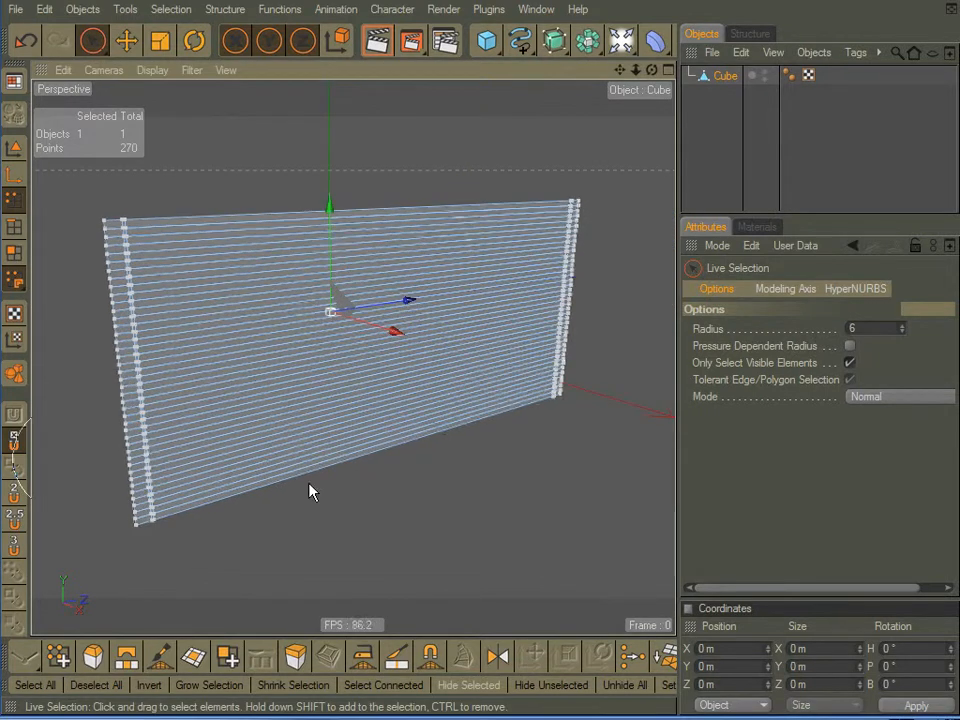
{"action": "left_click", "coordinate": [15, 252]}
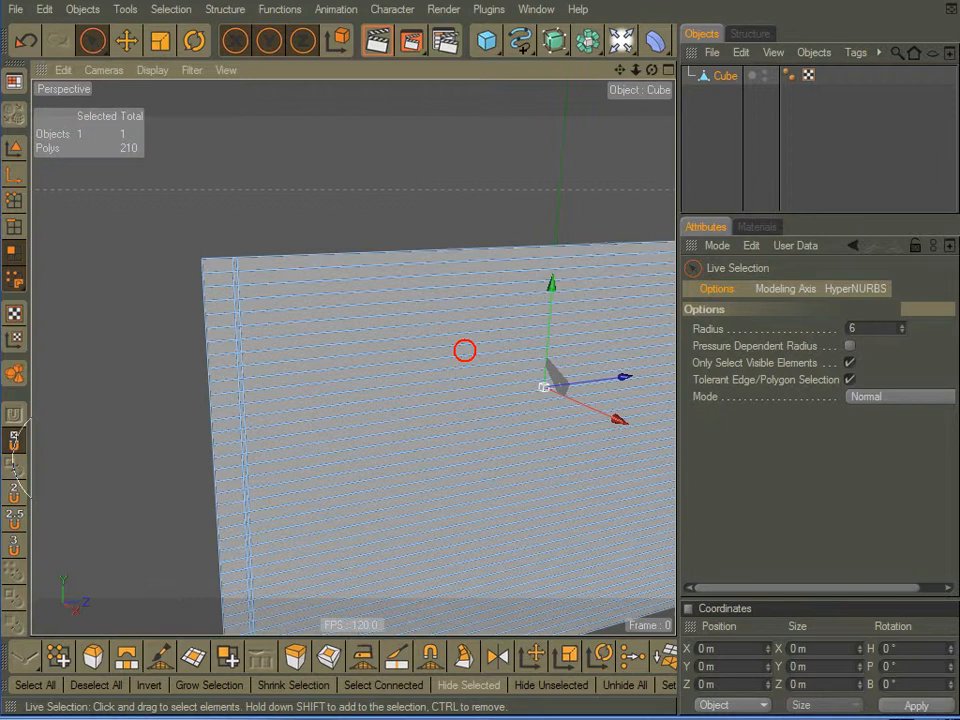
Live-select alternating horizontal polygon strips down the panel face, about twenty polygons
{"action": "left_click", "coordinate": [260, 248]}
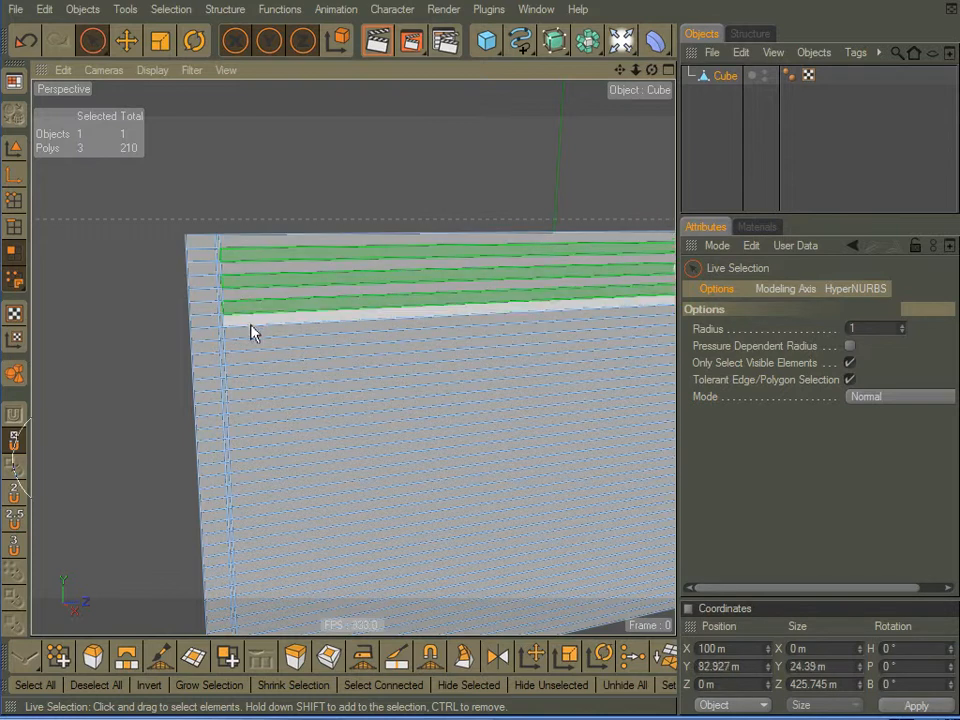
{"action": "left_click", "coordinate": [252, 332]}
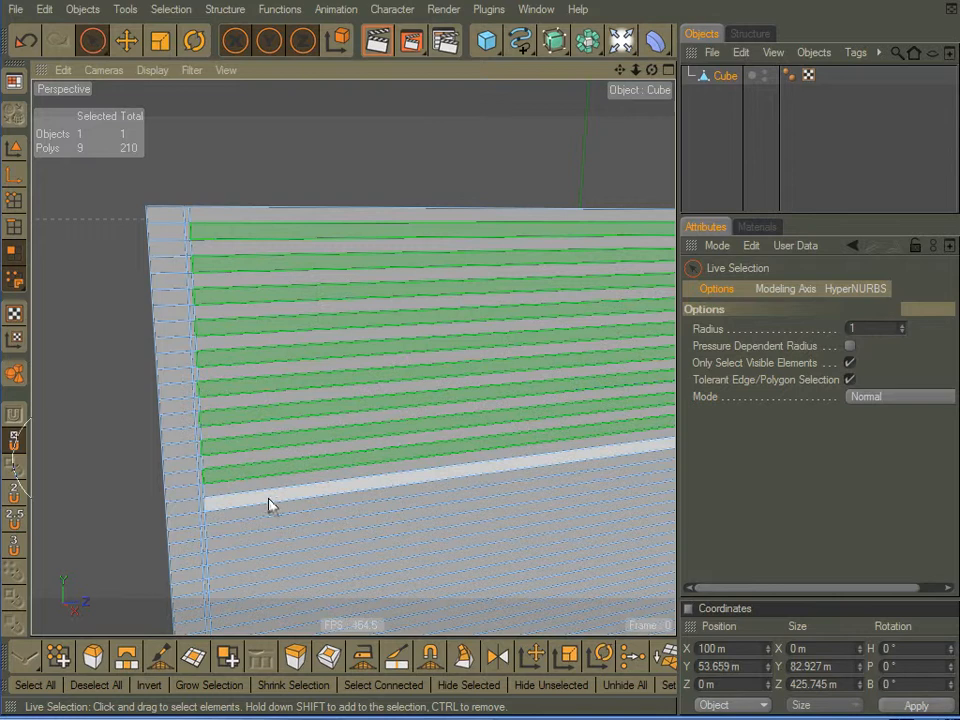
{"action": "left_click", "coordinate": [280, 555]}
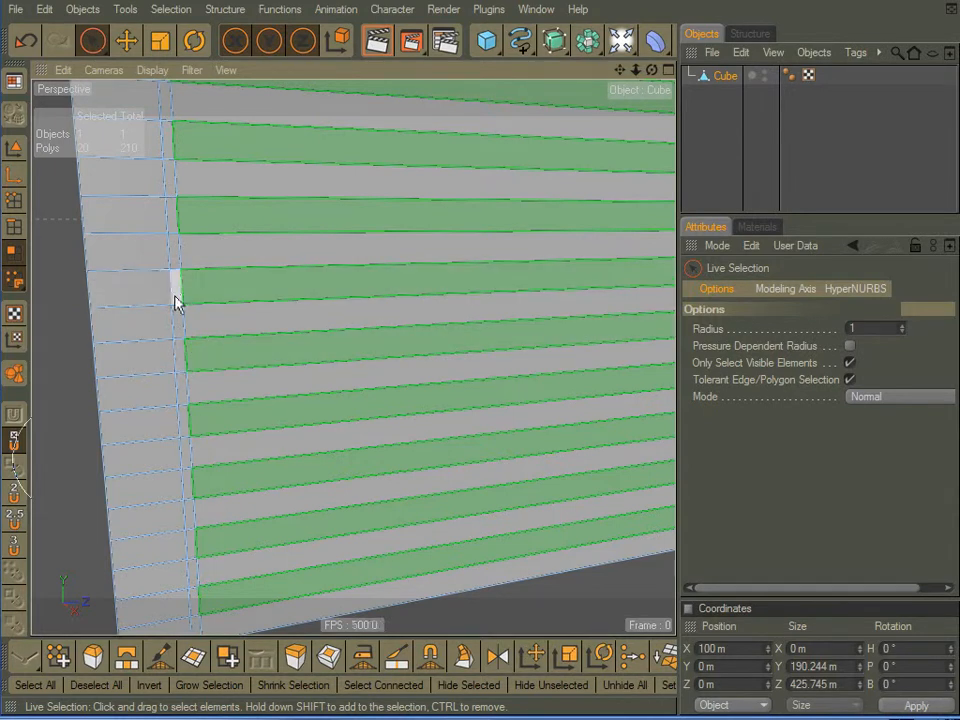
{"action": "left_click", "coordinate": [220, 555]}
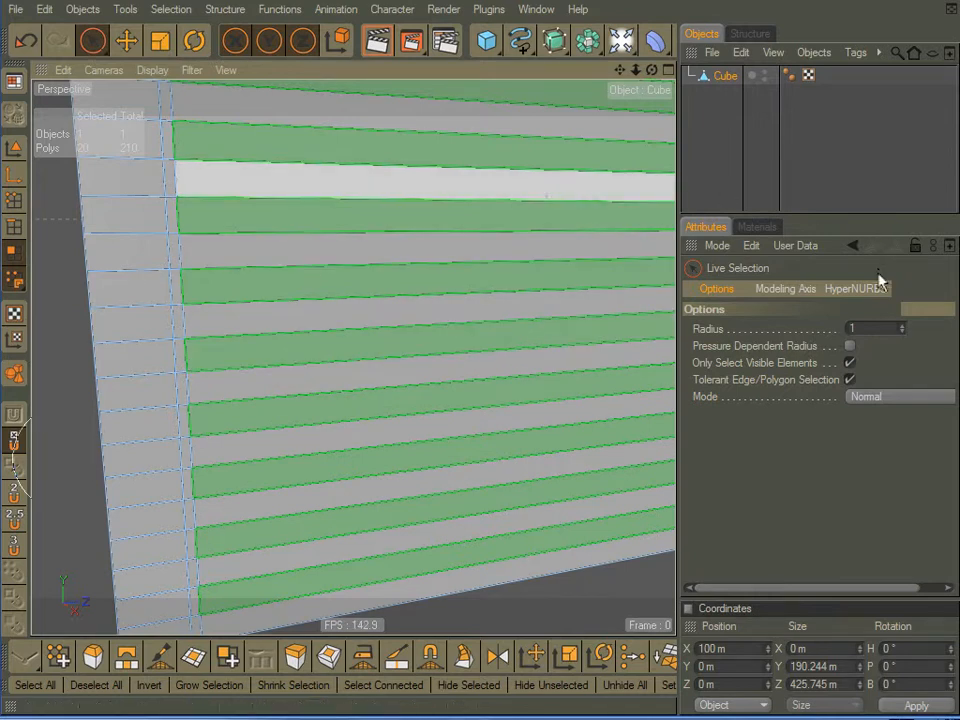
{"action": "left_click", "coordinate": [240, 598]}
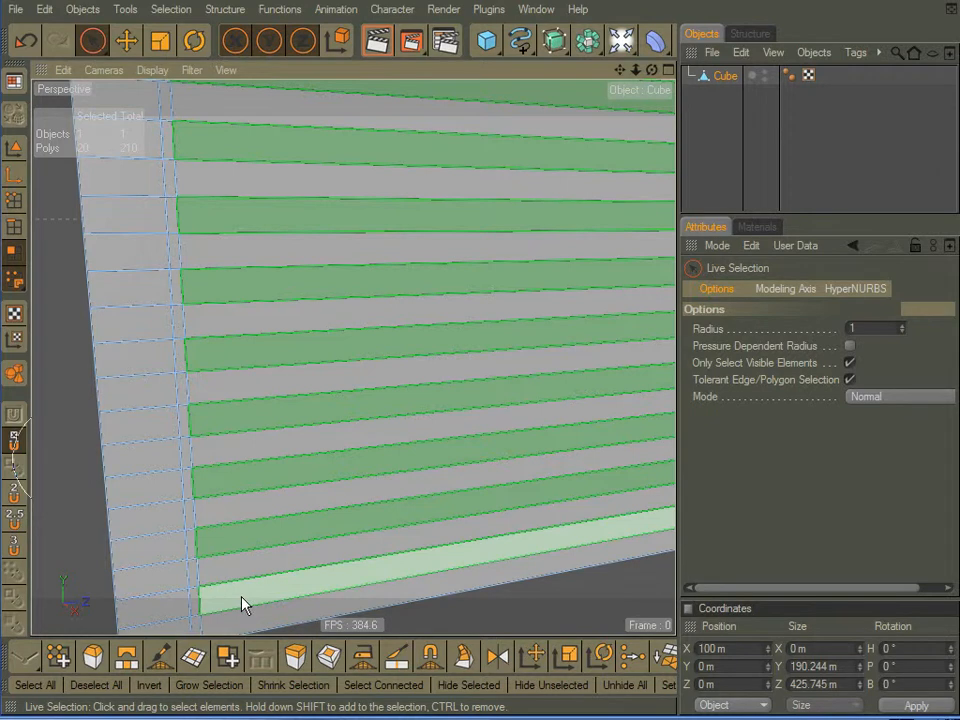
Add the bottom strip, grow the selection to 60 polygons, and store it as a selection tag
{"action": "left_click", "coordinate": [209, 685]}
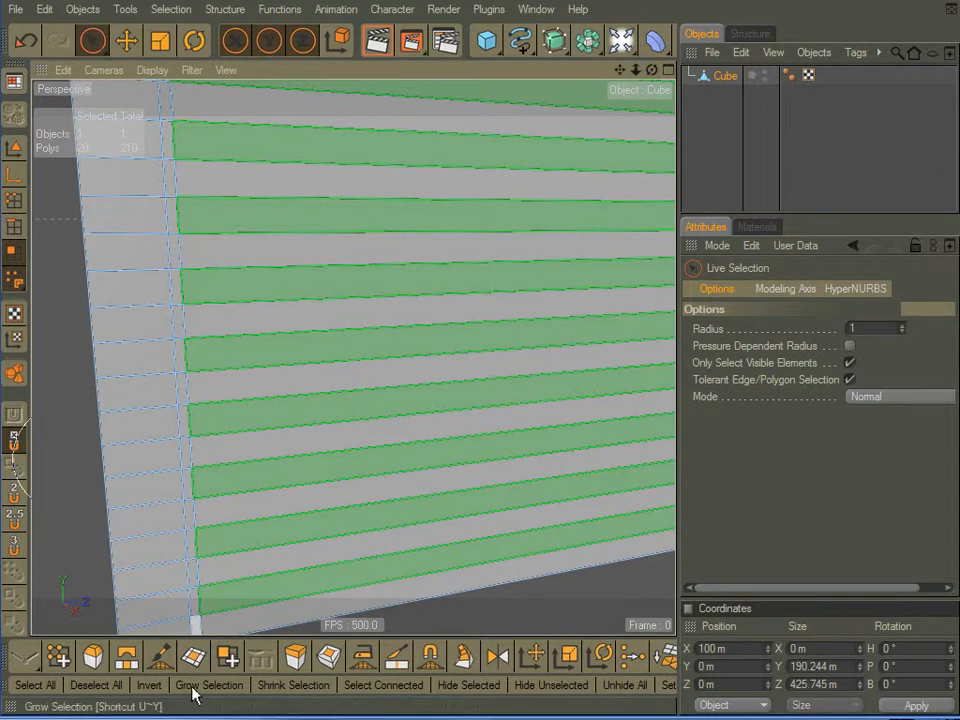
{"action": "left_click", "coordinate": [209, 685]}
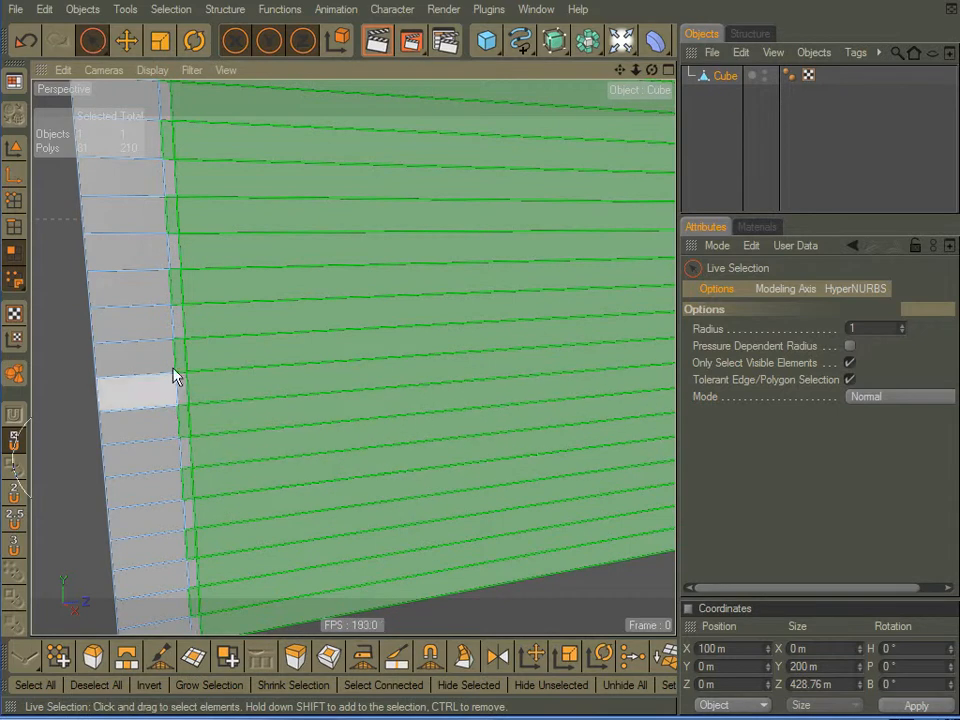
{"action": "left_click", "coordinate": [200, 295]}
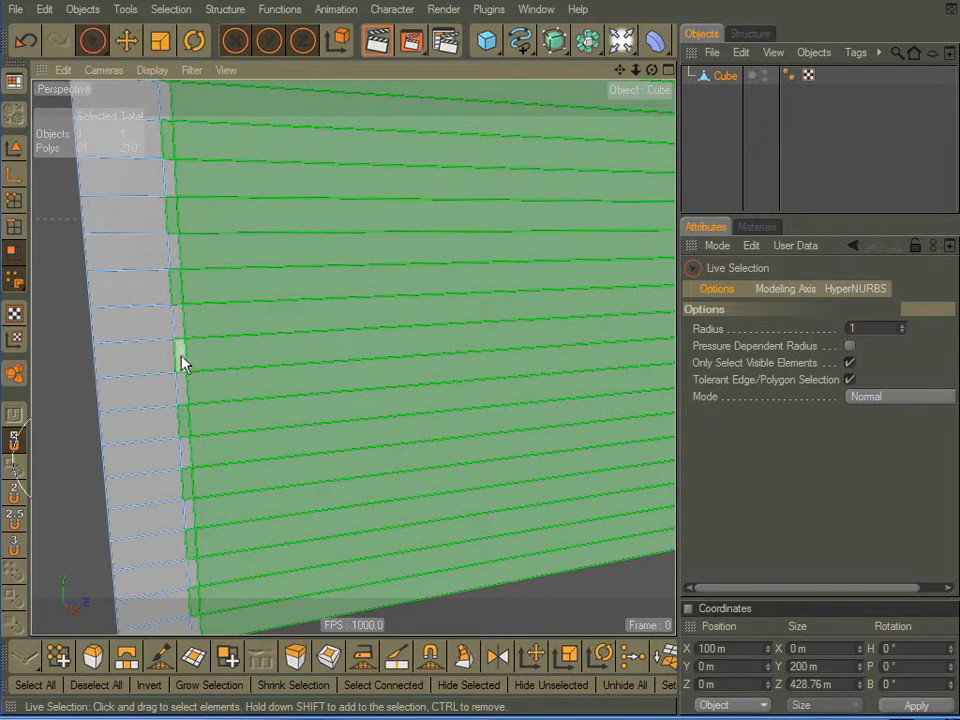
{"action": "left_click", "coordinate": [378, 556]}
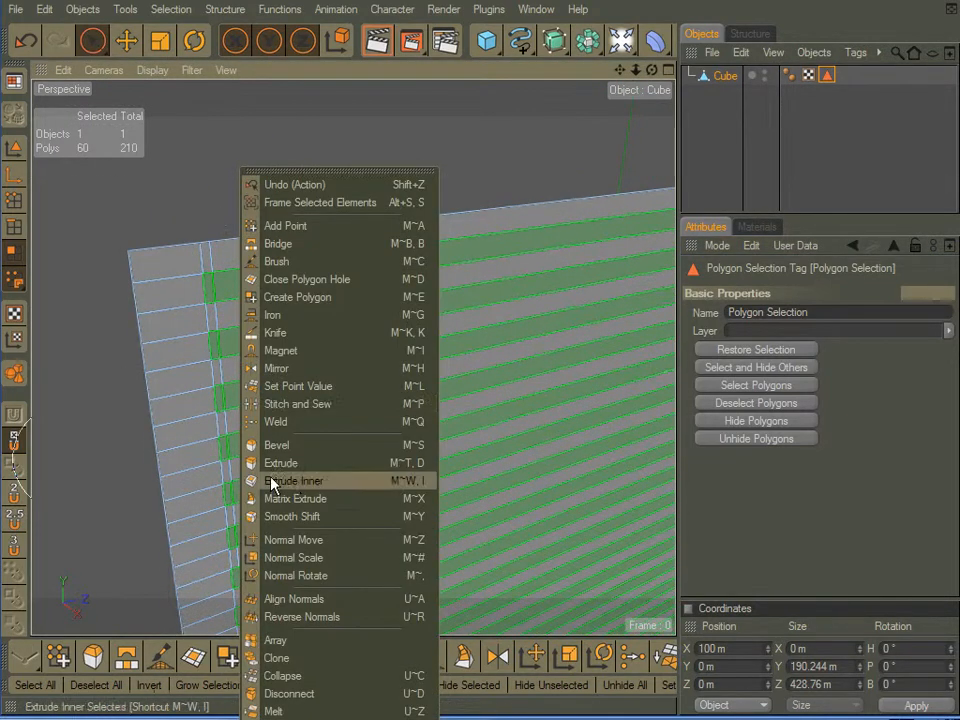
Extrude the 60 selected slat polygons back into the panel to form grooves
{"action": "left_click", "coordinate": [281, 462]}
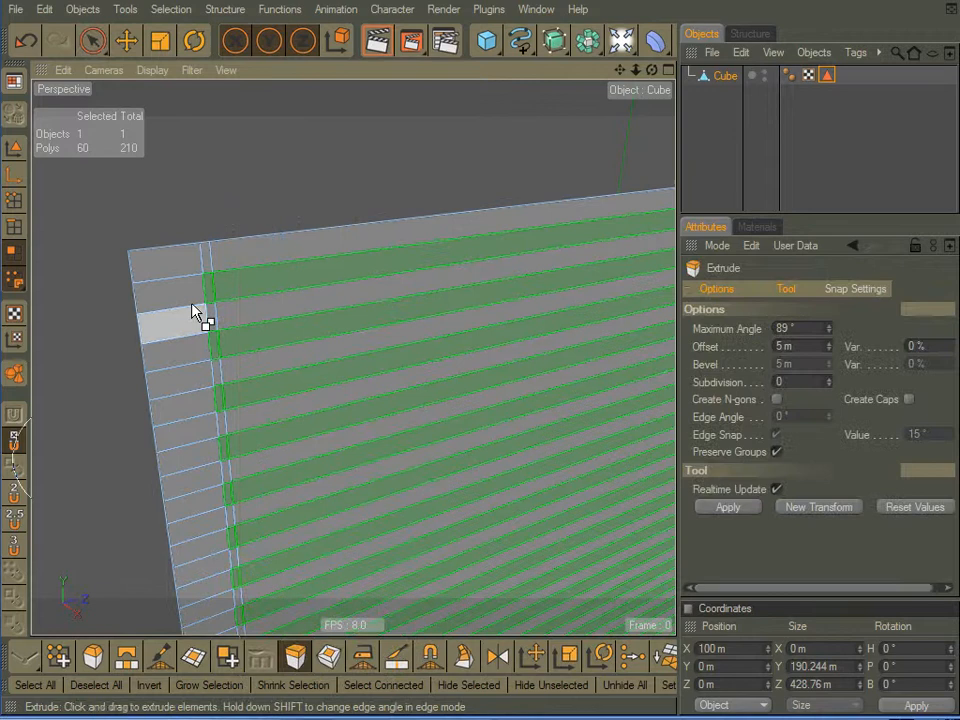
{"action": "left_click_drag", "start_coordinate": [195, 310], "coordinate": [460, 350]}
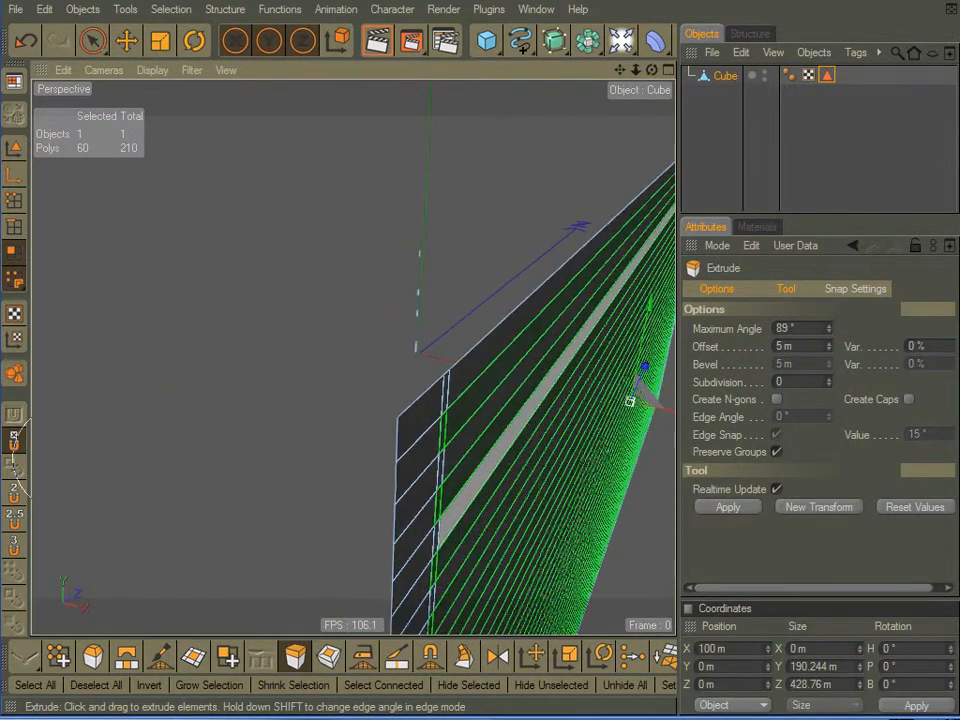
{"action": "left_click_drag", "start_coordinate": [645, 365], "coordinate": [610, 395]}
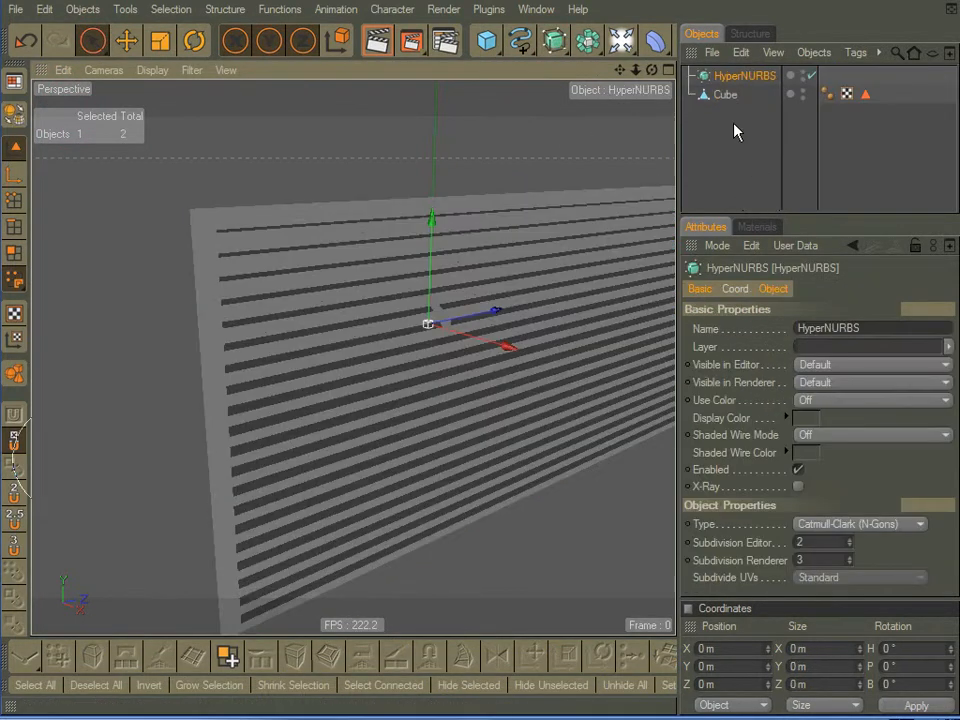
Clear the object selection while nesting the Cube under a HyperNURBS object
{"action": "left_click", "coordinate": [726, 94]}
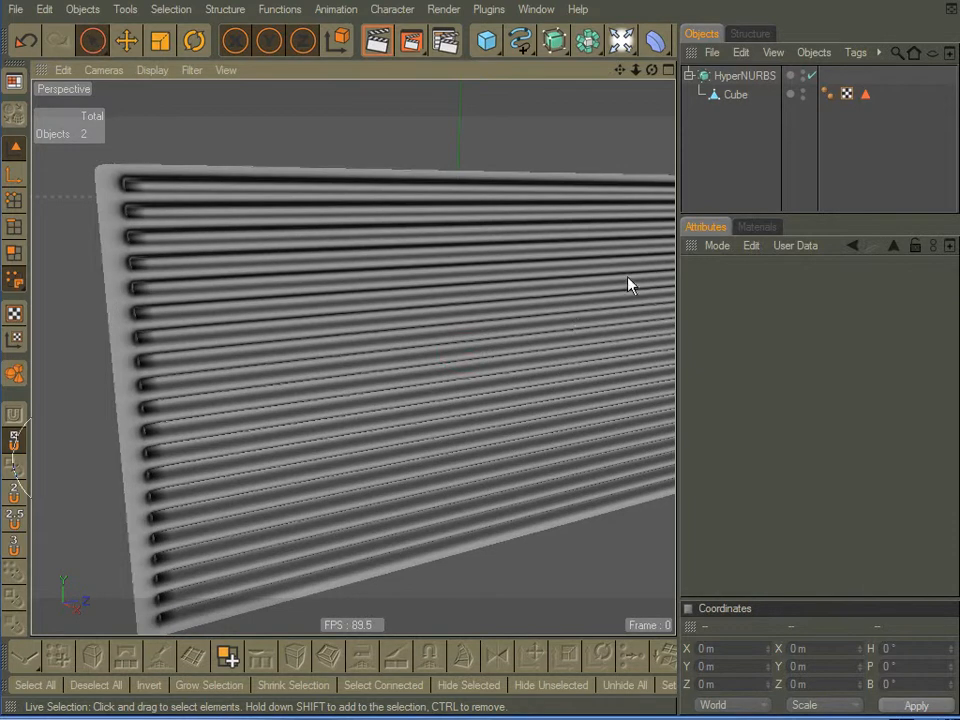
Restore the stored groove selection on the Cube and delete those 60 polygons
{"action": "left_click", "coordinate": [736, 94]}
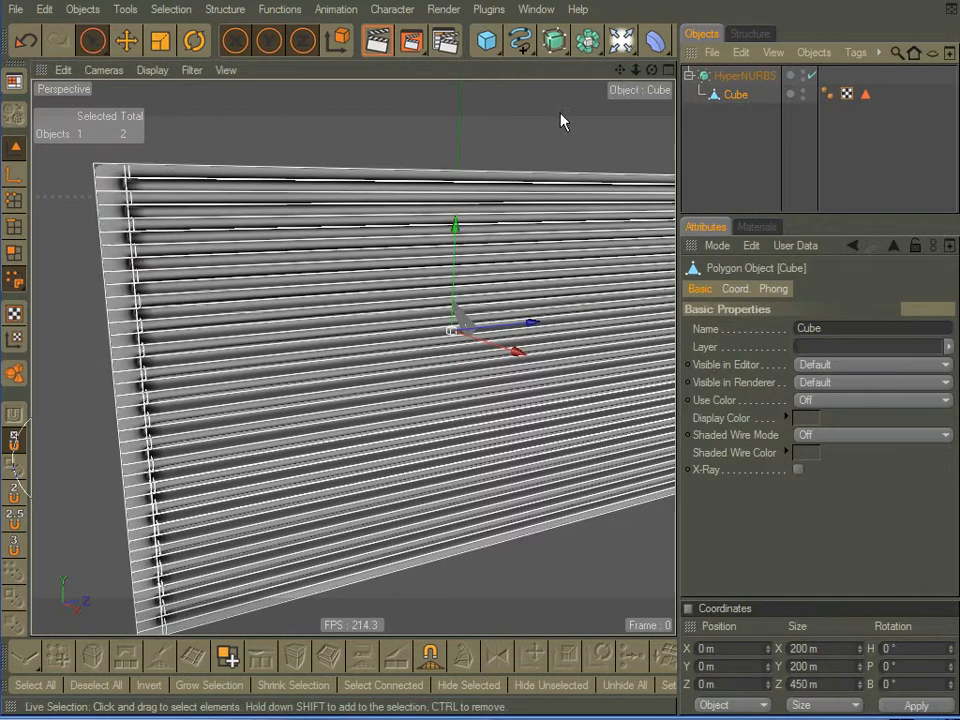
{"action": "left_click", "coordinate": [15, 262]}
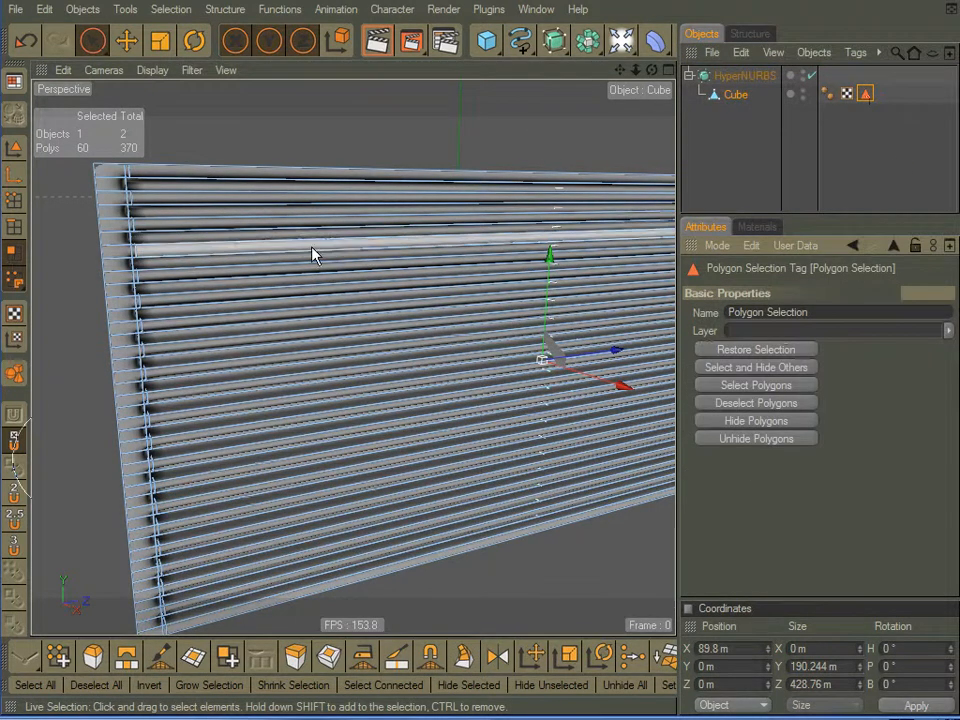
{"action": "left_click", "coordinate": [467, 685]}
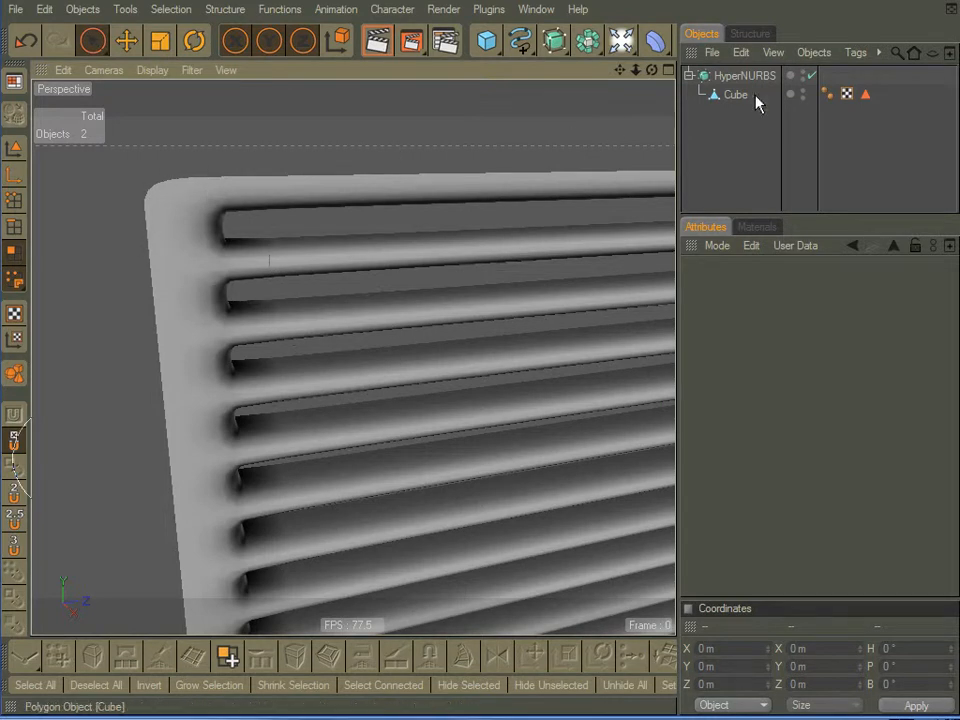
Switch the Cube to point mode and box-select the corner points along its near edge
{"action": "left_click", "coordinate": [736, 94]}
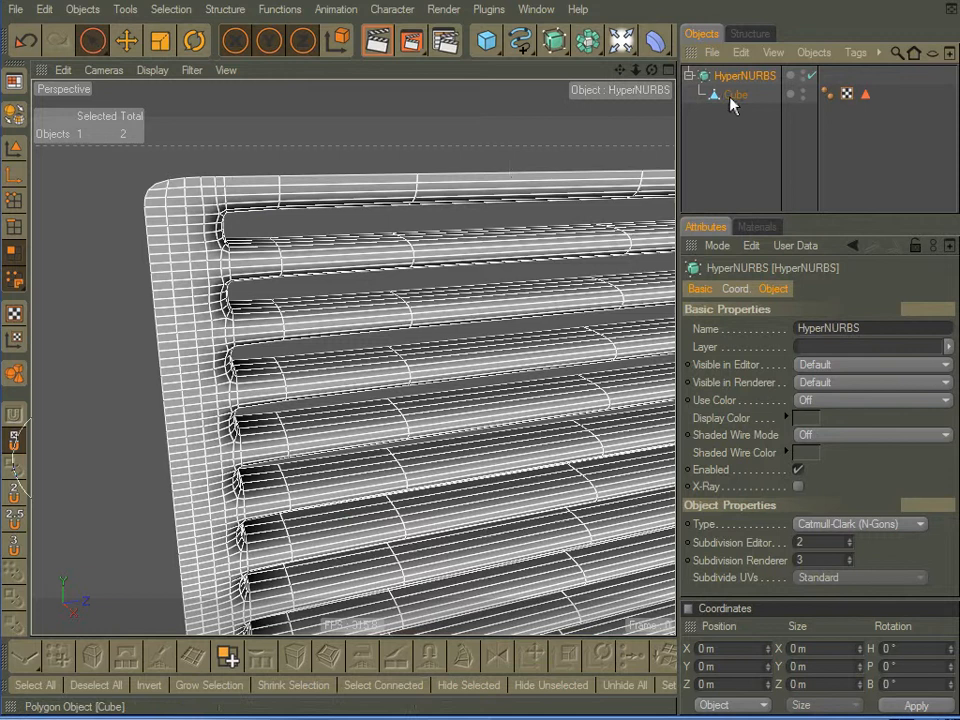
{"action": "left_click", "coordinate": [736, 94]}
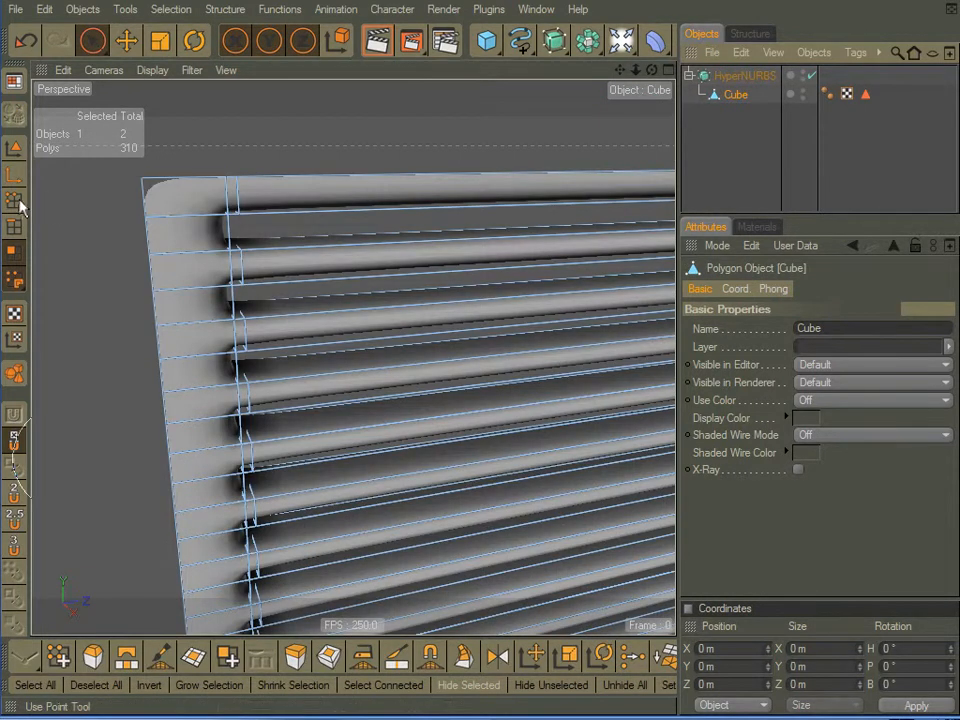
{"action": "left_click", "coordinate": [15, 207]}
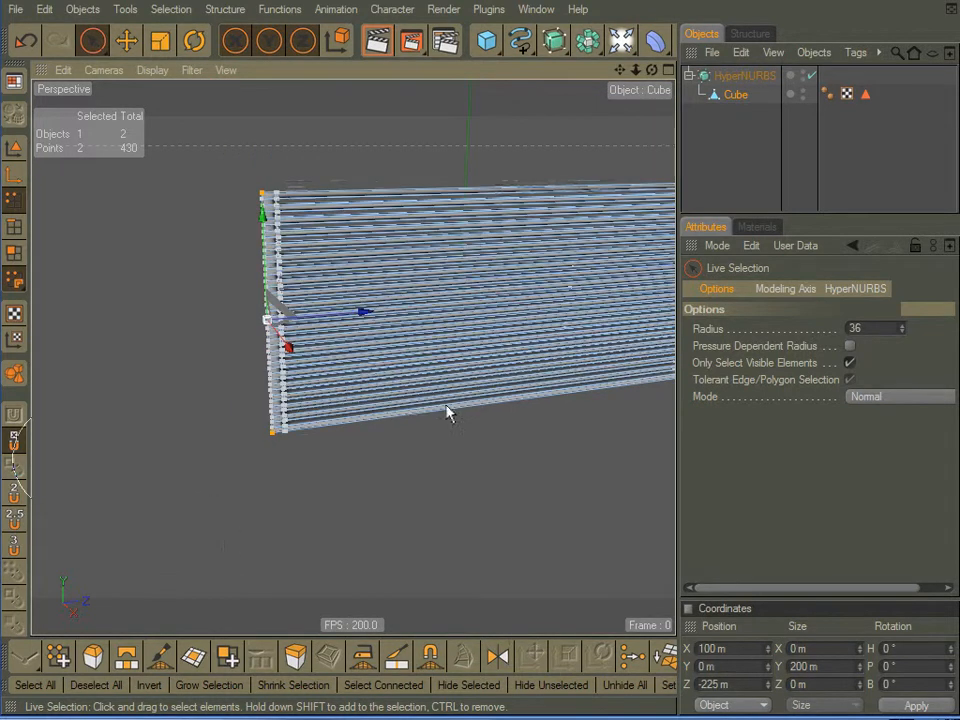
{"action": "left_click_drag", "start_coordinate": [448, 413], "coordinate": [603, 218]}
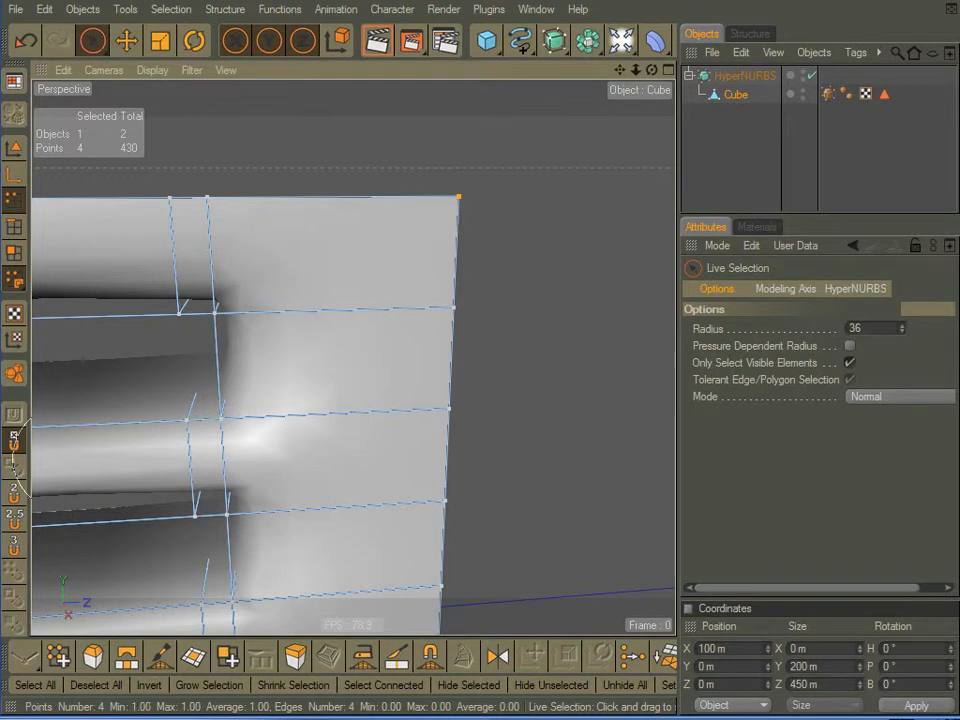
{"action": "mouse_move", "coordinate": [815, 155]}
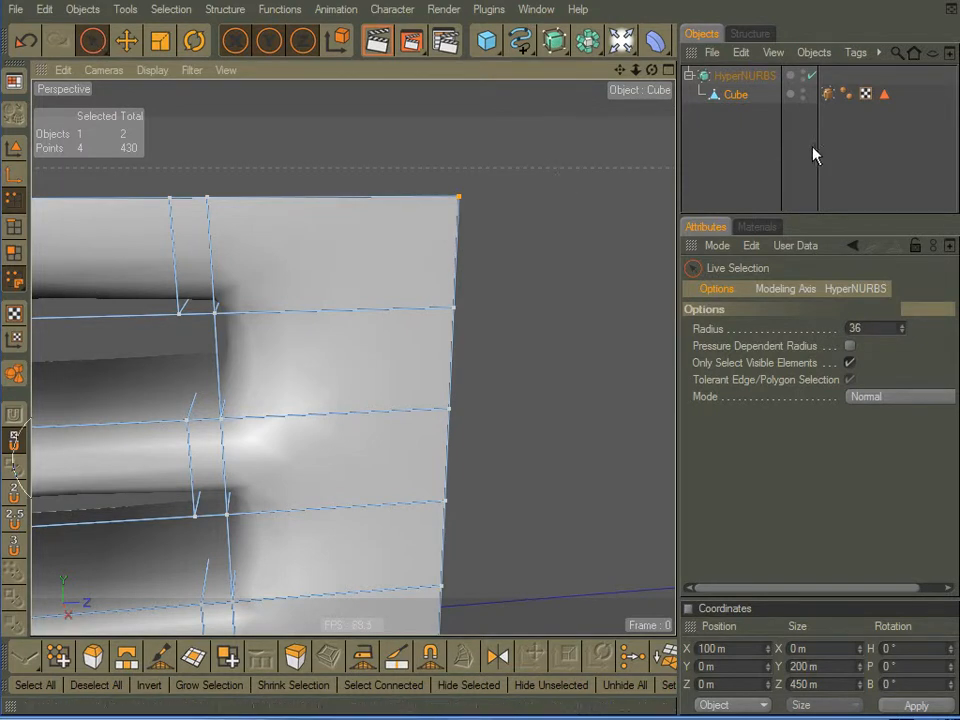
Inspect the new HyperNURBS Weight tag holding weight 1.00 on four corner points
{"action": "left_click", "coordinate": [829, 93]}
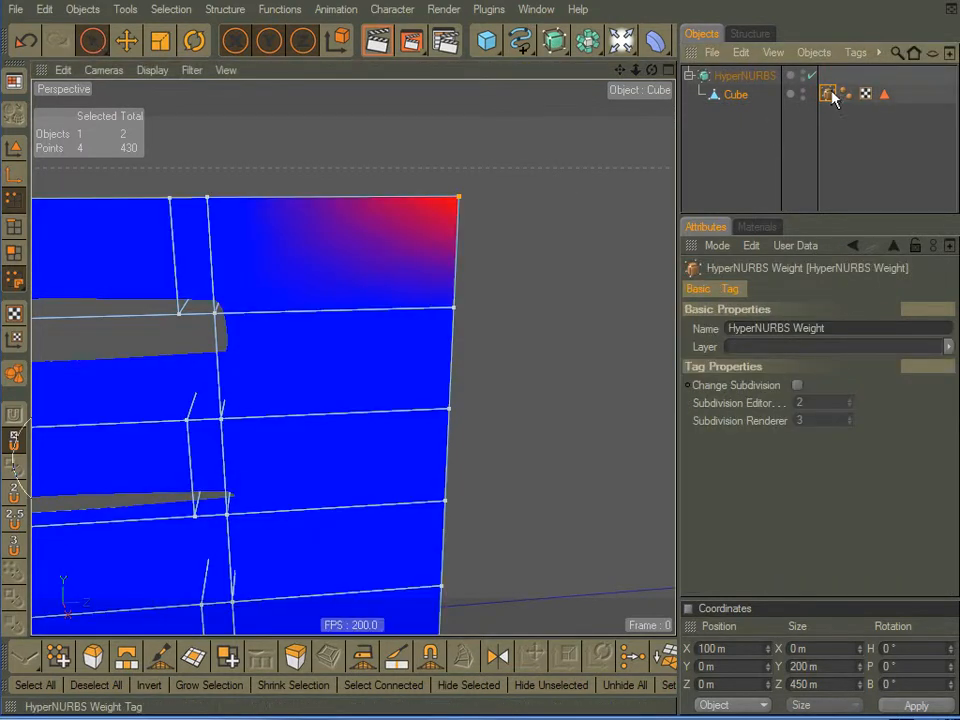